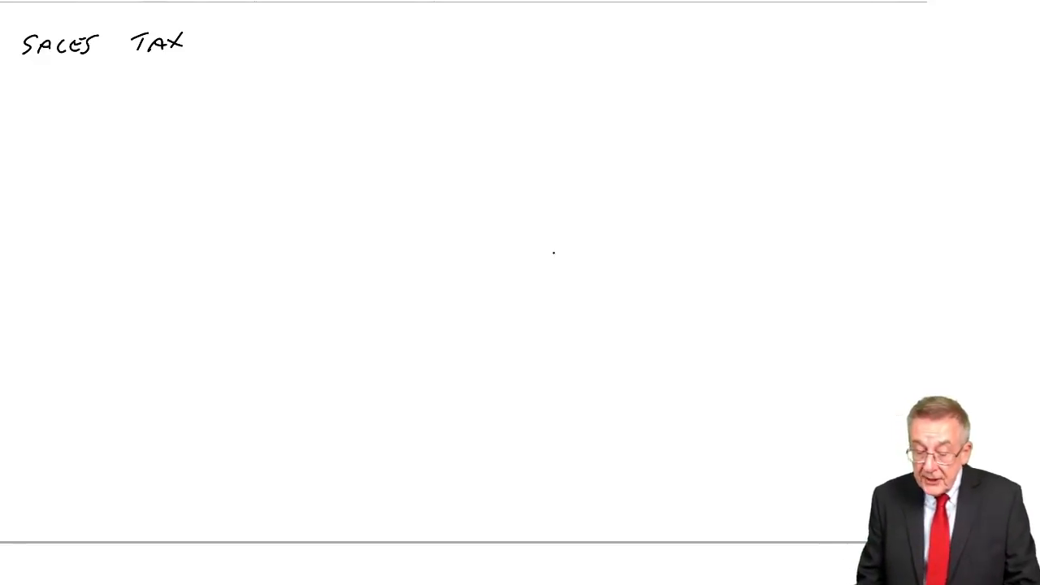
Handwrite the heading SALES TAX at the top left of a fresh page
left_click_drag(81, 105, 341, 104)
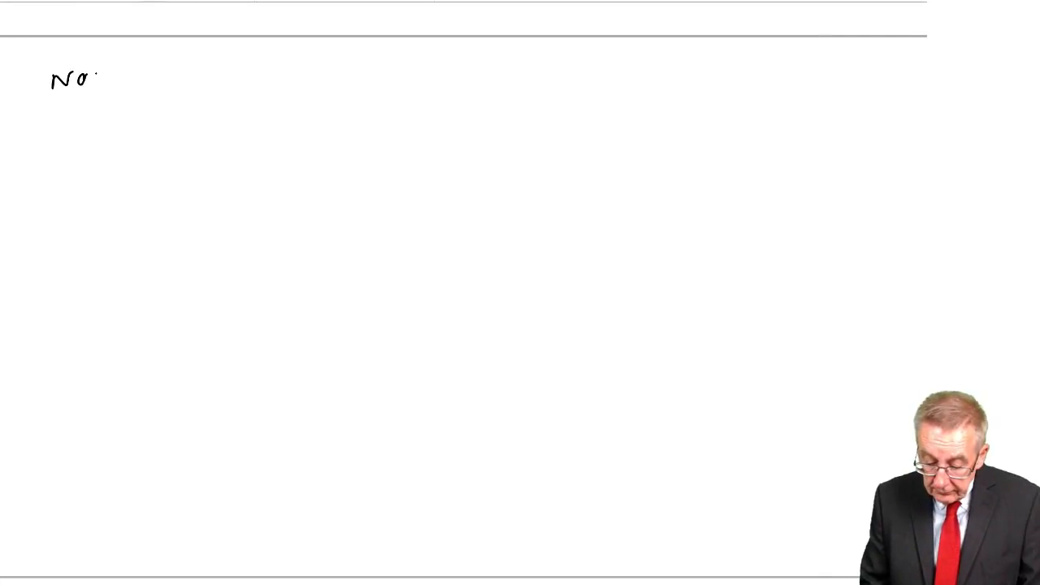
Handwrite the heading NOT REGISTER at the top left, underlining NOT
type("NOT REGISTER")
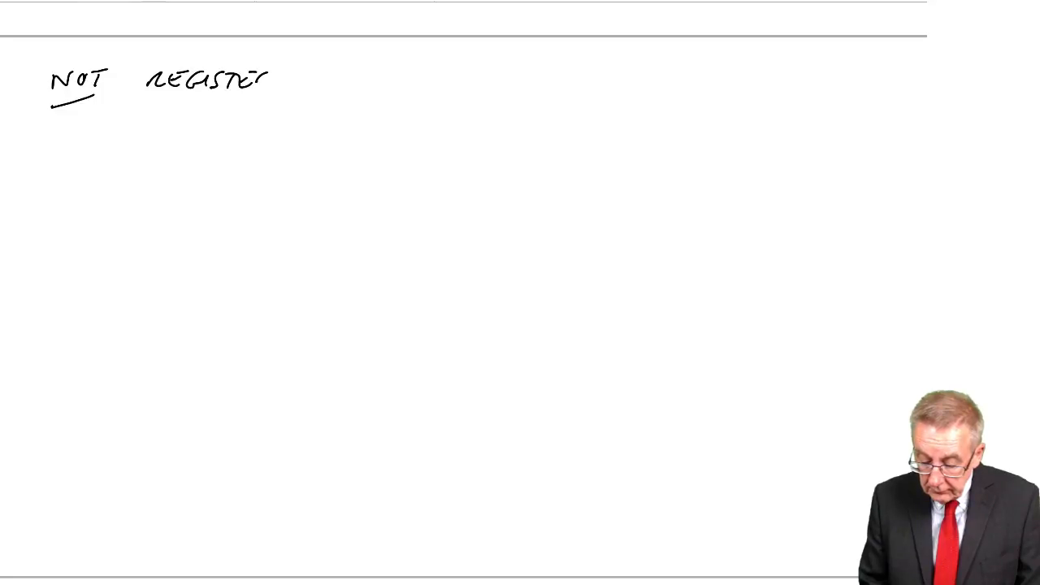